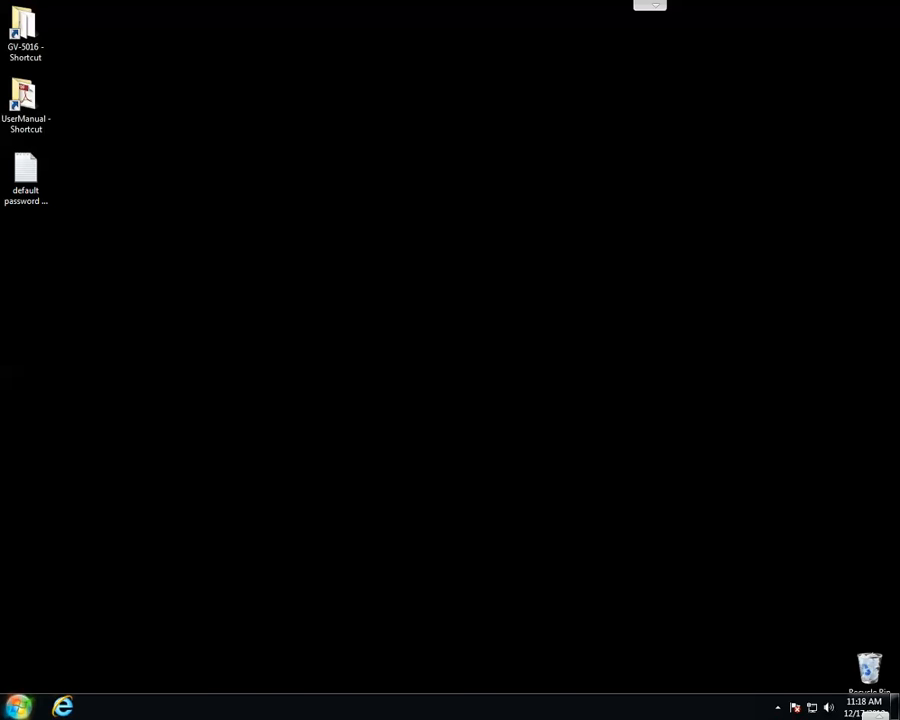
Bring up the Windows 7 Start menu from the desktop.
{"action": "left_click", "coordinate": [18, 708]}
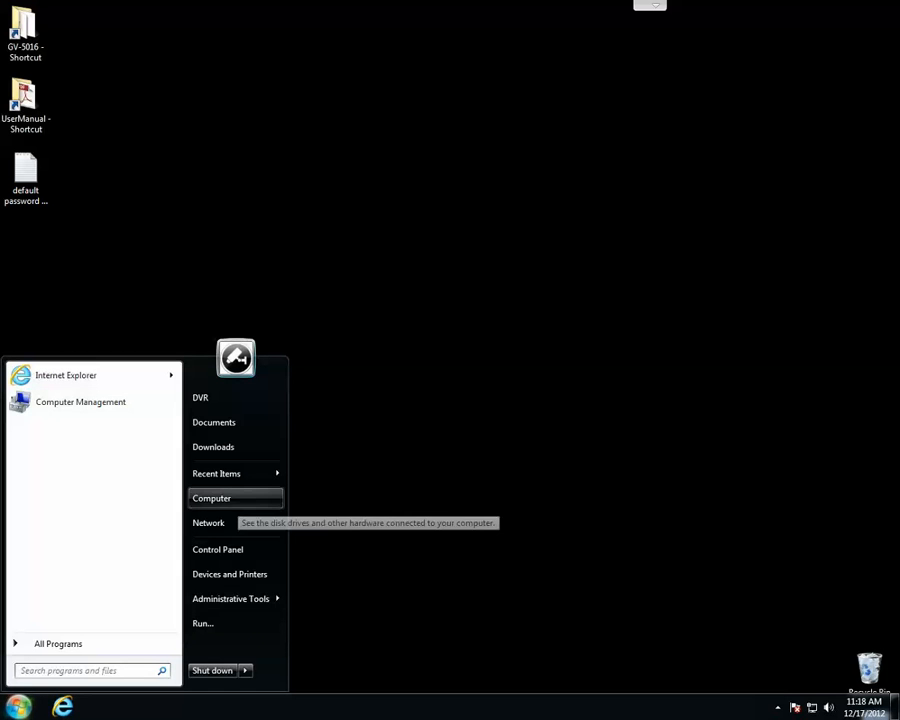
Run the GeoVision setup from the DVD RW drive via Computer, approving the UAC prompt.
{"action": "left_click", "coordinate": [212, 498]}
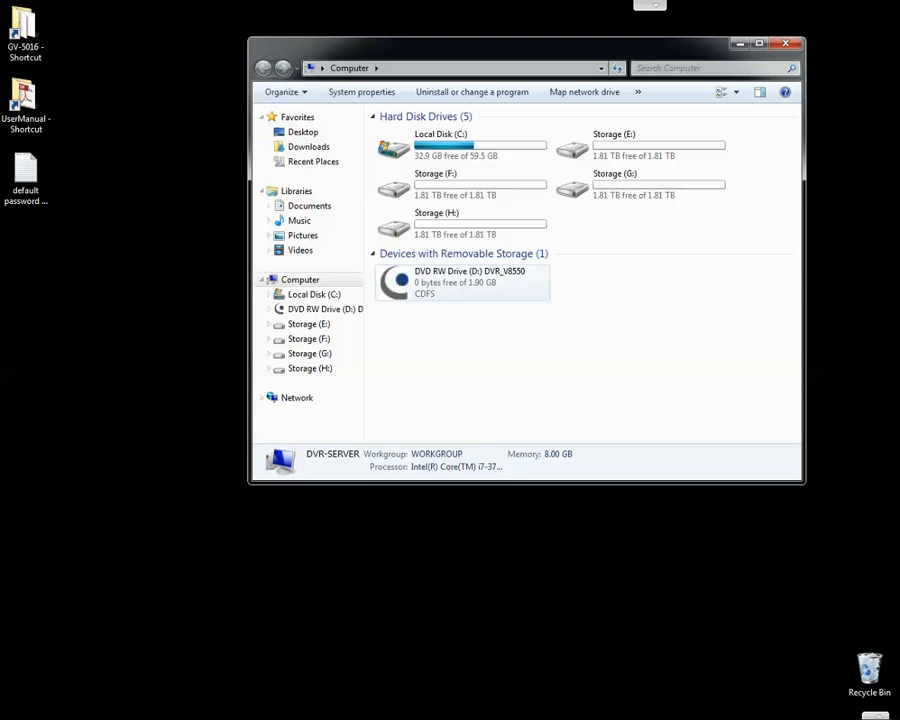
{"action": "left_click", "coordinate": [462, 280]}
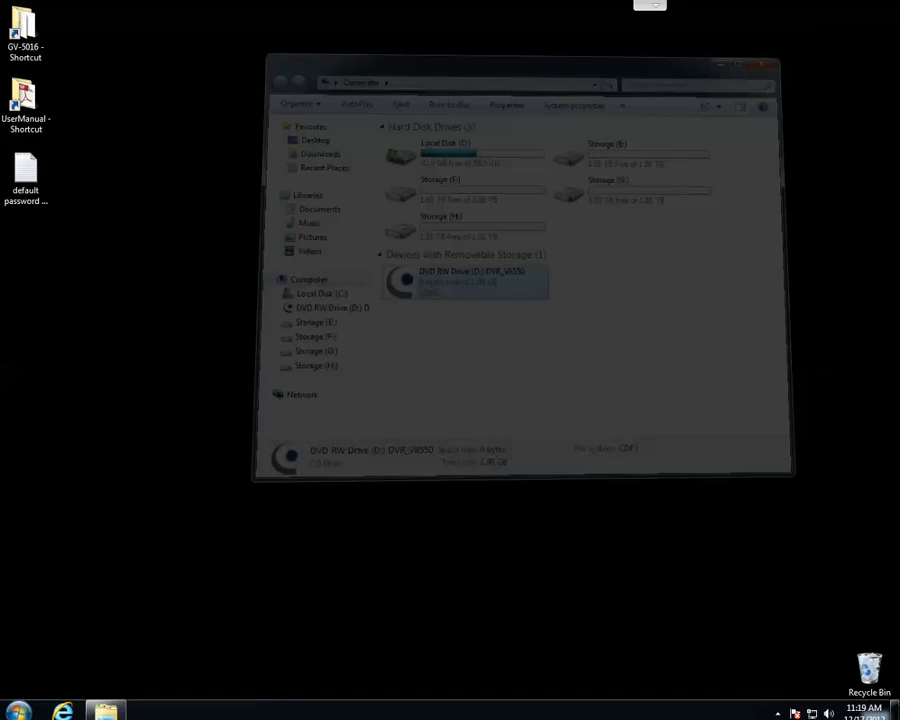
{"action": "left_click", "coordinate": [764, 64]}
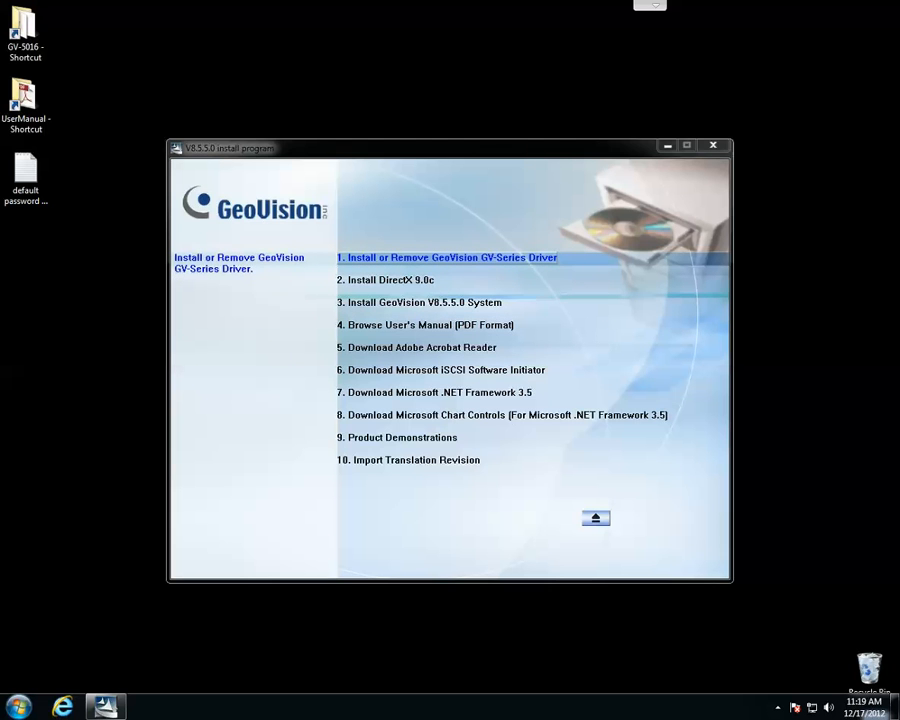
Install the GV-Series card drivers from the GV-Series Driver menu and exit after 'Install Successfully'.
{"action": "left_click", "coordinate": [448, 256]}
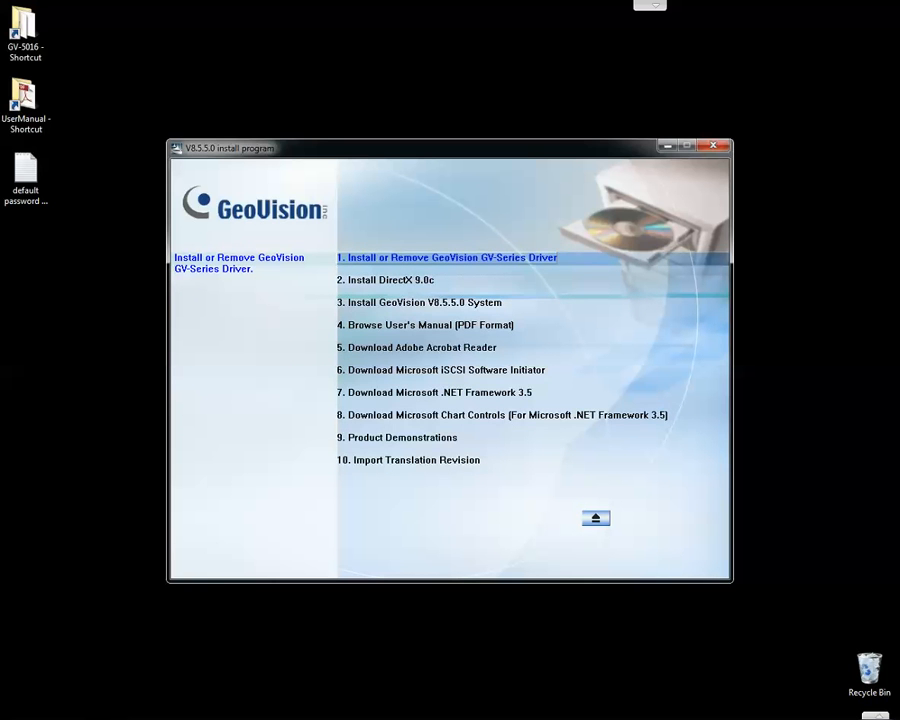
{"action": "left_click", "coordinate": [446, 256]}
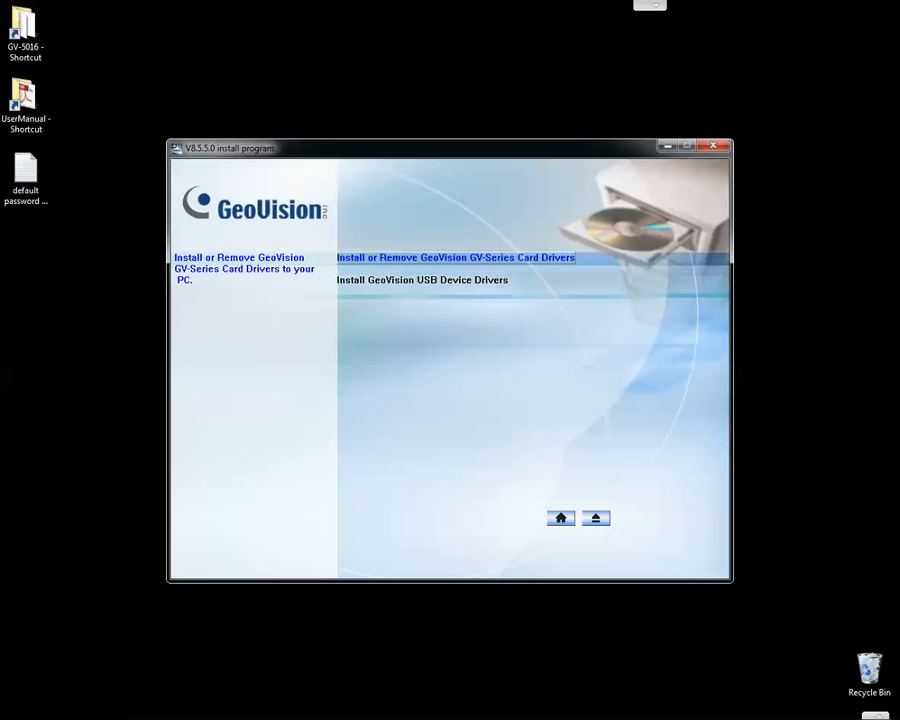
{"action": "left_click", "coordinate": [456, 256]}
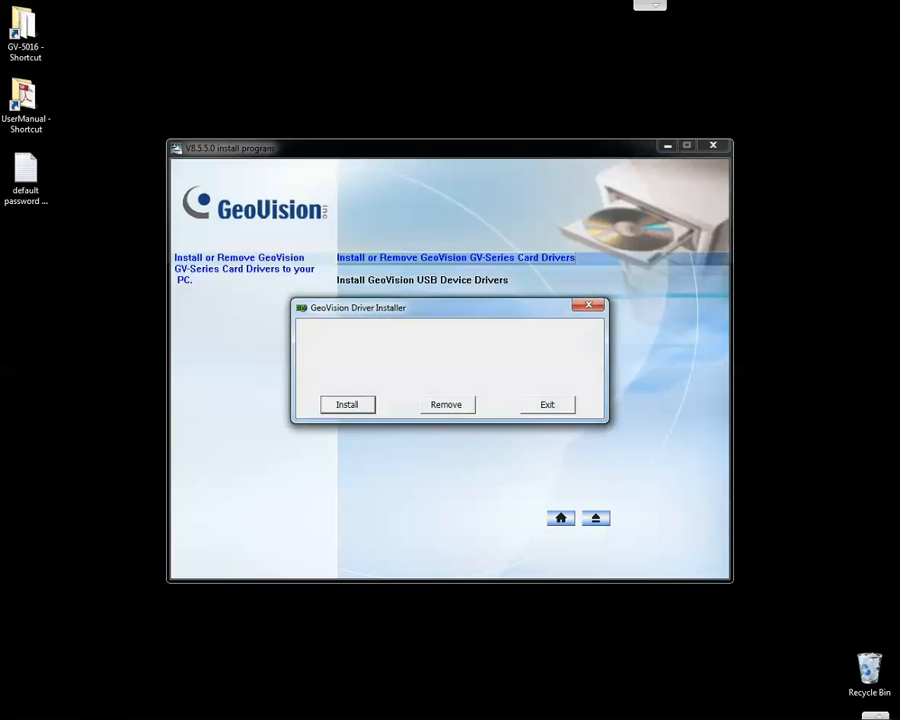
{"action": "left_click", "coordinate": [348, 404]}
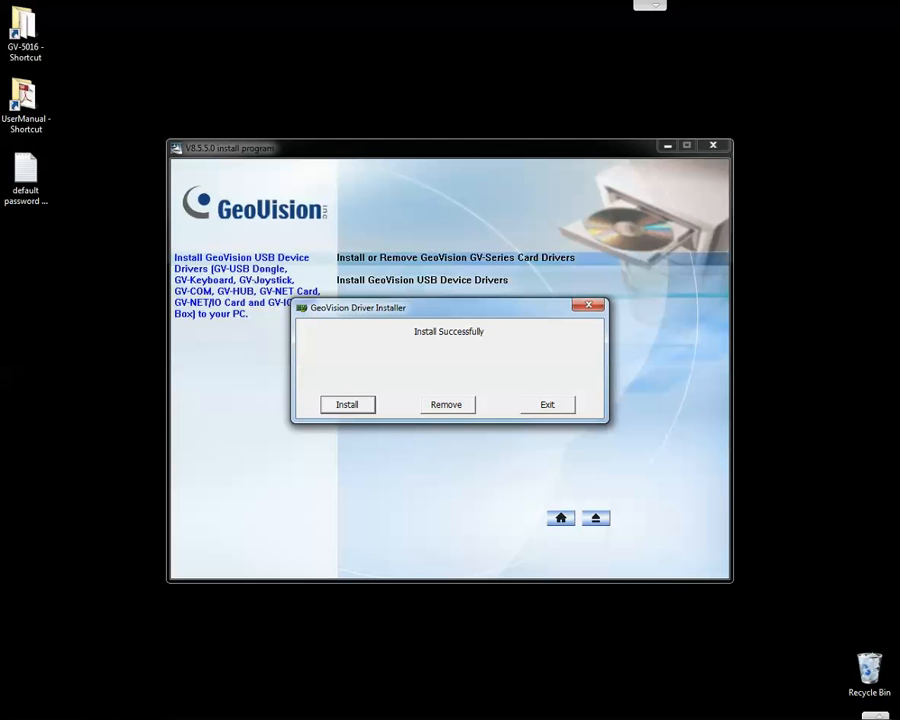
{"action": "left_click", "coordinate": [548, 404]}
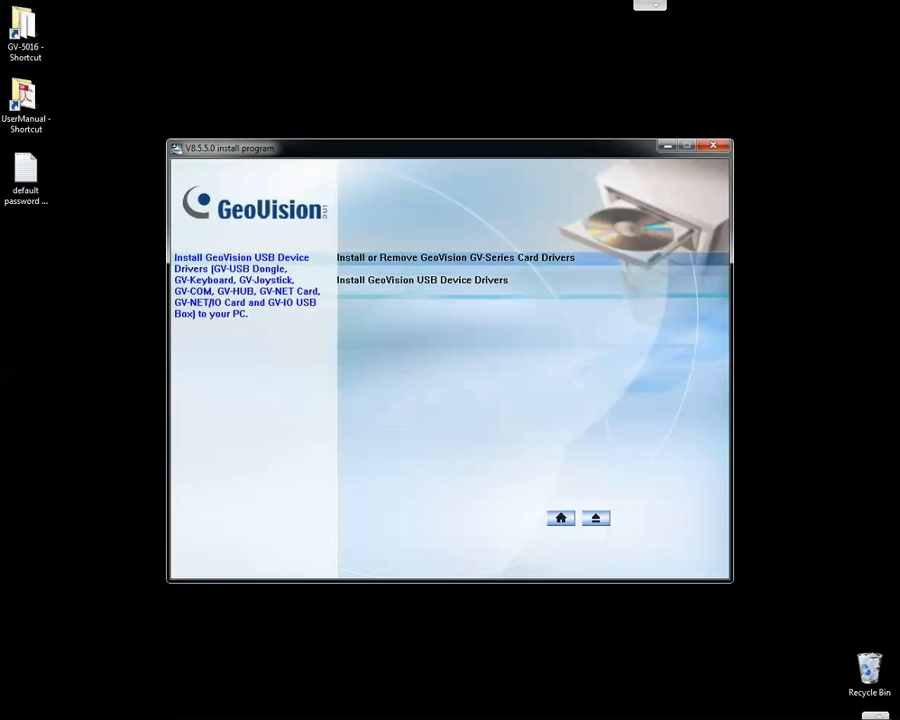
Install the GeoVision USB device drivers and decline the immediate reboot.
{"action": "left_click", "coordinate": [420, 280]}
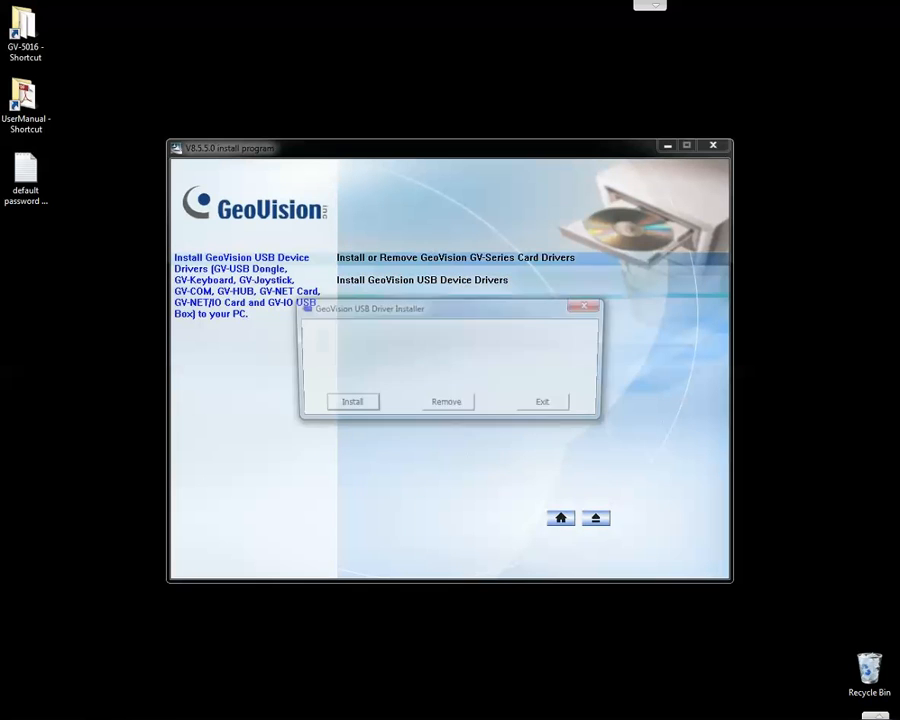
{"action": "left_click", "coordinate": [352, 400]}
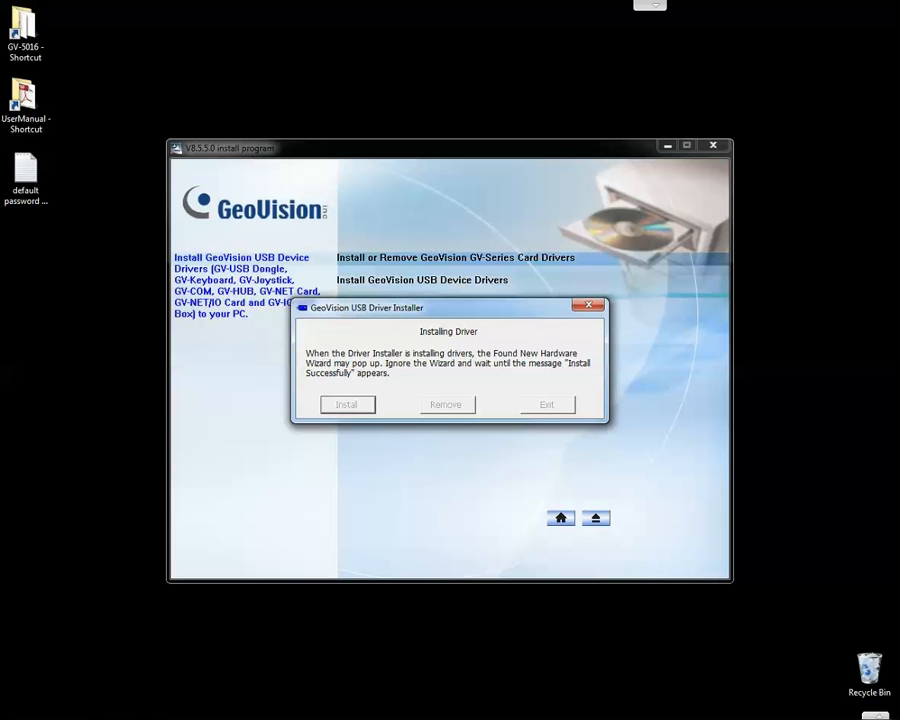
{"action": "left_click", "coordinate": [346, 404]}
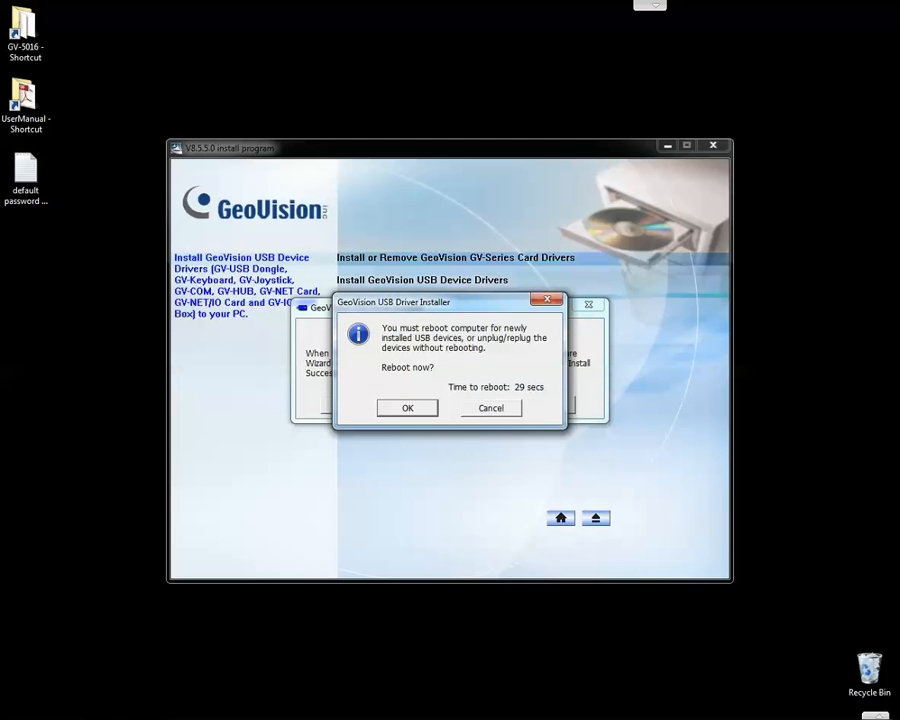
{"action": "left_click", "coordinate": [490, 408]}
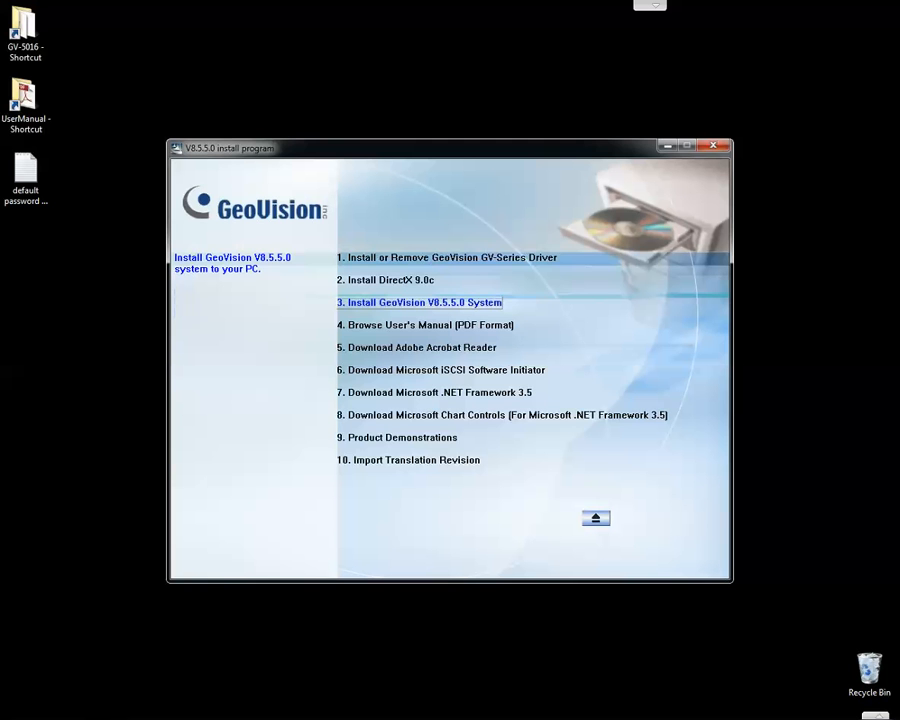
Start the GeoVision V8.5.5.0 System install, accept the license and choose GeoVision Main System.
{"action": "left_click", "coordinate": [420, 302]}
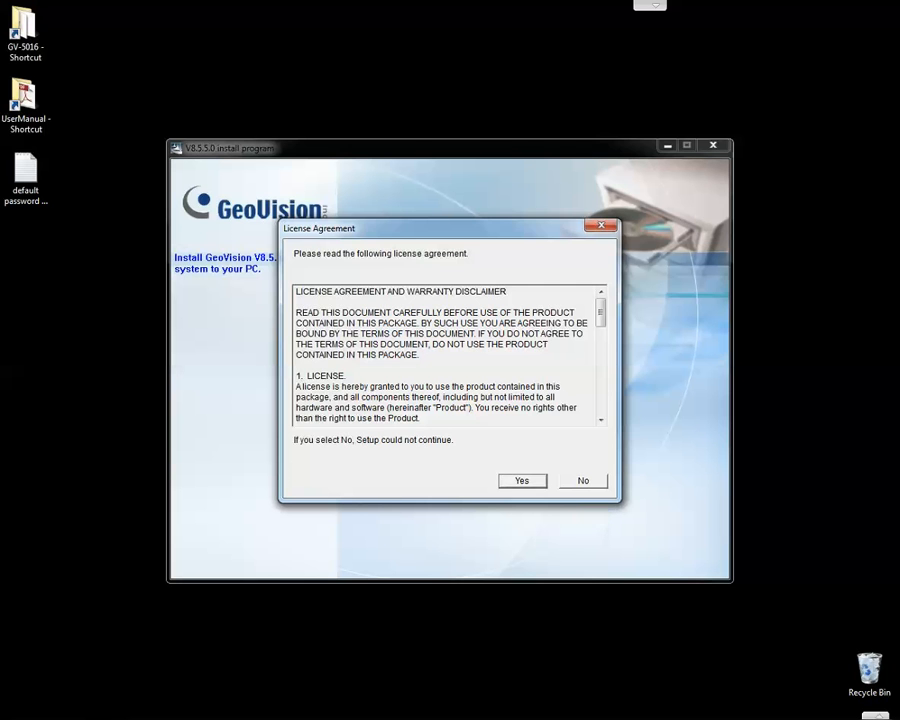
{"action": "left_click", "coordinate": [520, 480]}
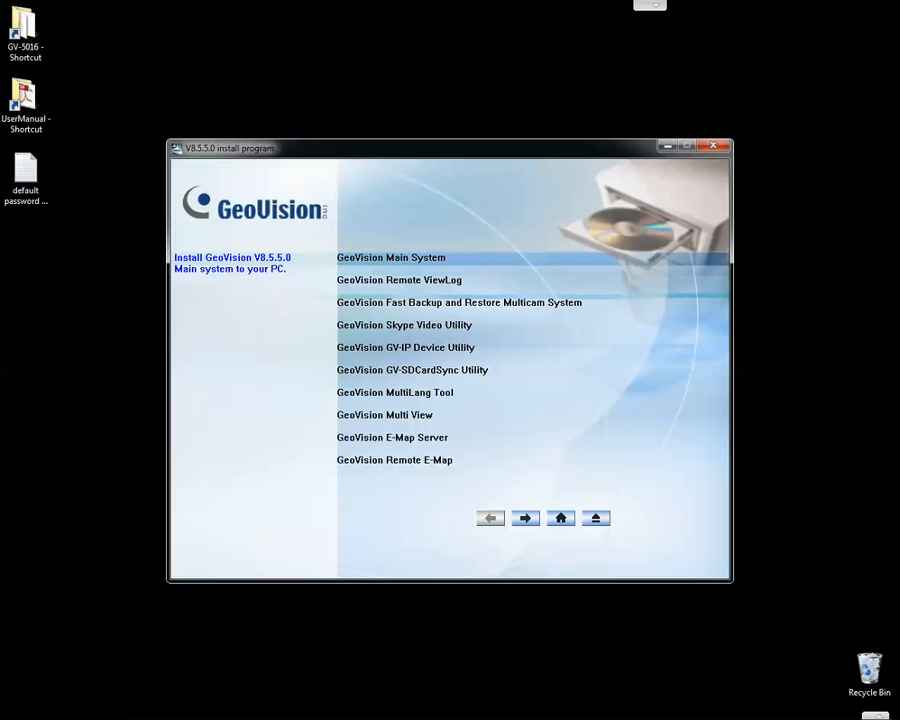
{"action": "left_click", "coordinate": [390, 256]}
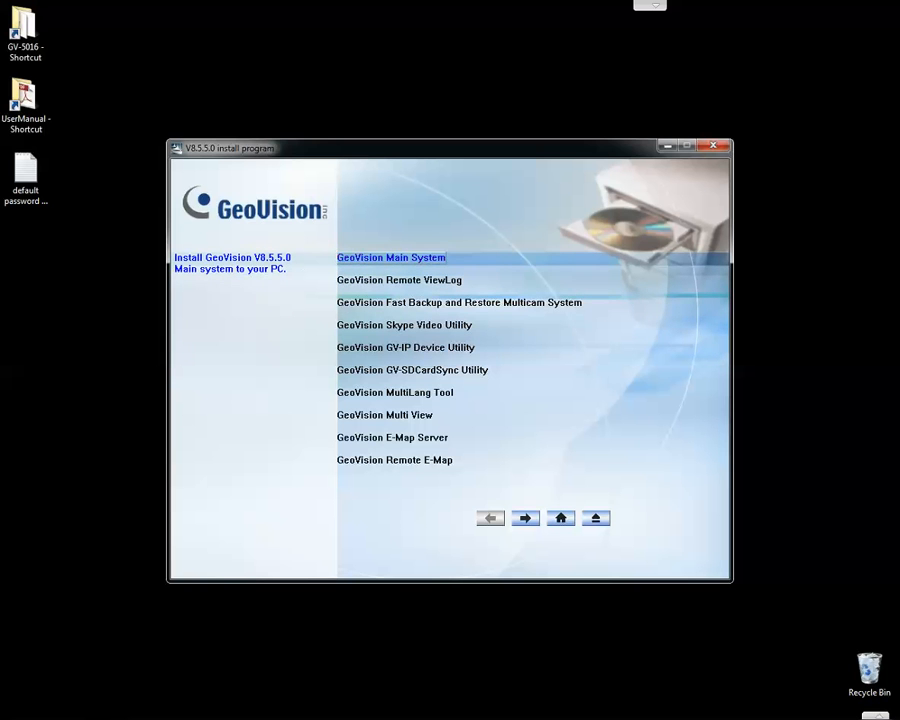
{"action": "left_click", "coordinate": [390, 256]}
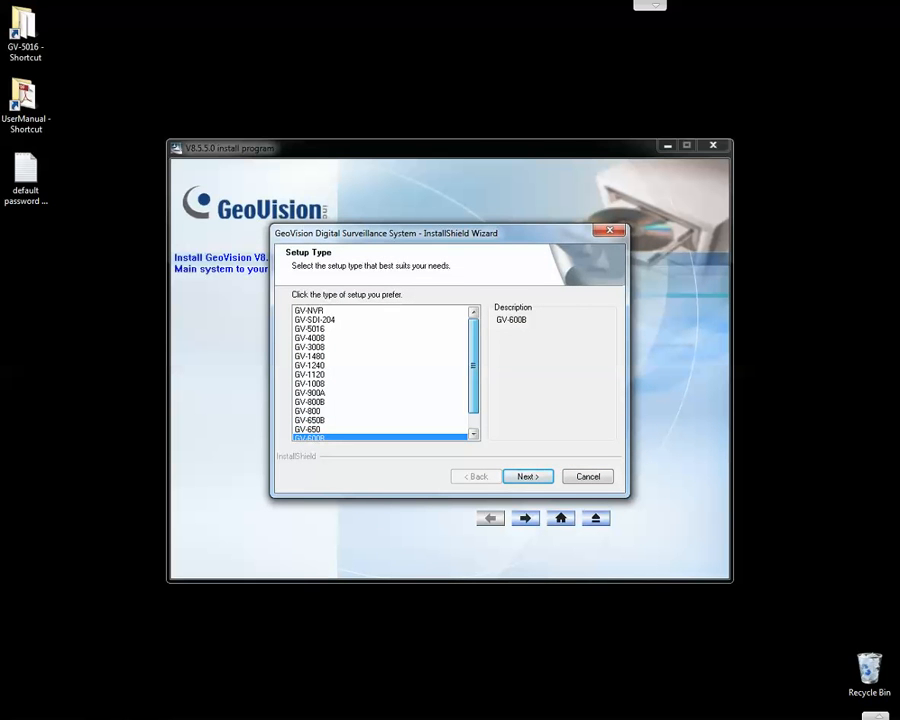
Choose GV-5016 as the setup type and continue to the video source page.
{"action": "left_click", "coordinate": [310, 328]}
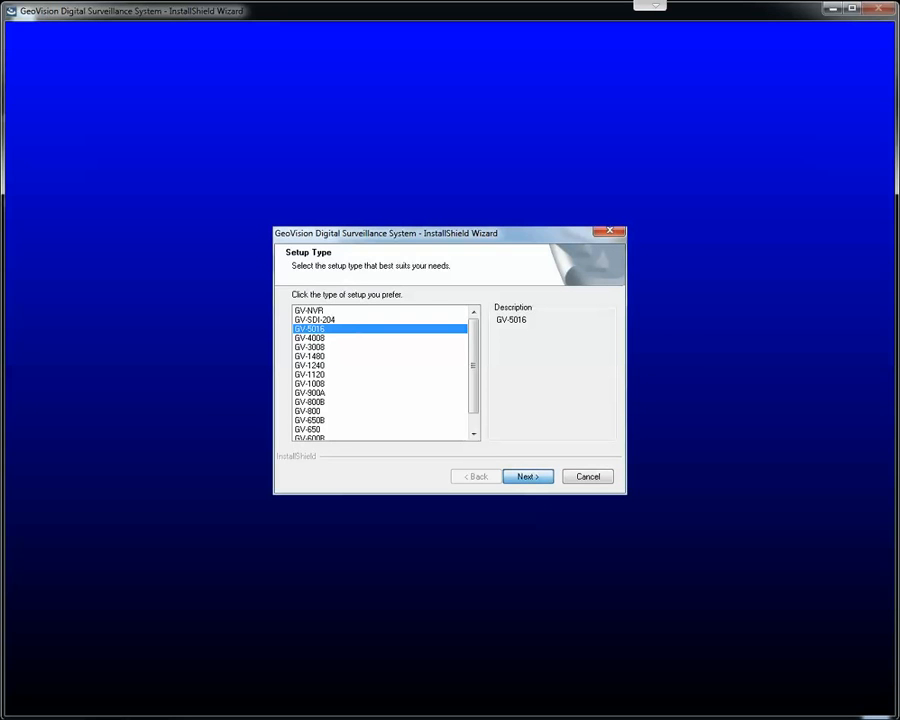
{"action": "left_click", "coordinate": [528, 476]}
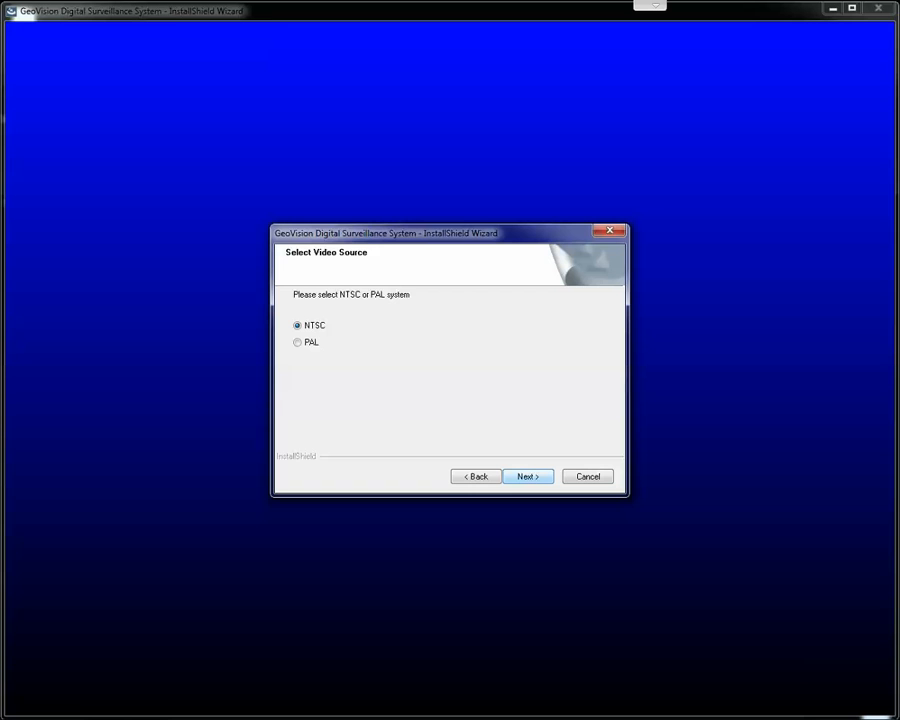
Keep NTSC video source and the recommended 1280*1024 main panel resolution.
{"action": "left_click", "coordinate": [528, 476]}
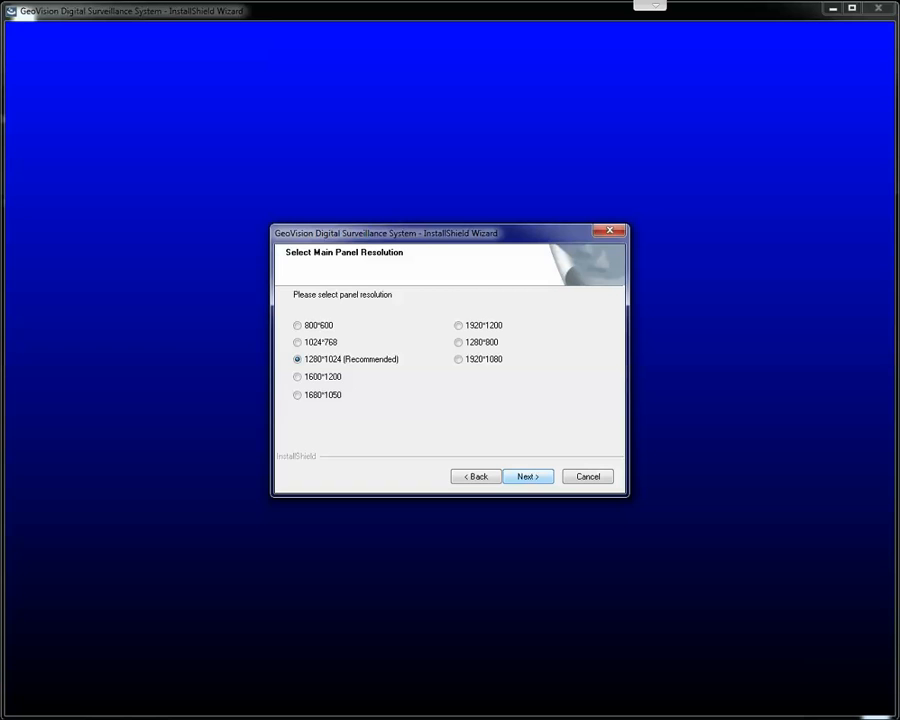
{"action": "left_click", "coordinate": [528, 476]}
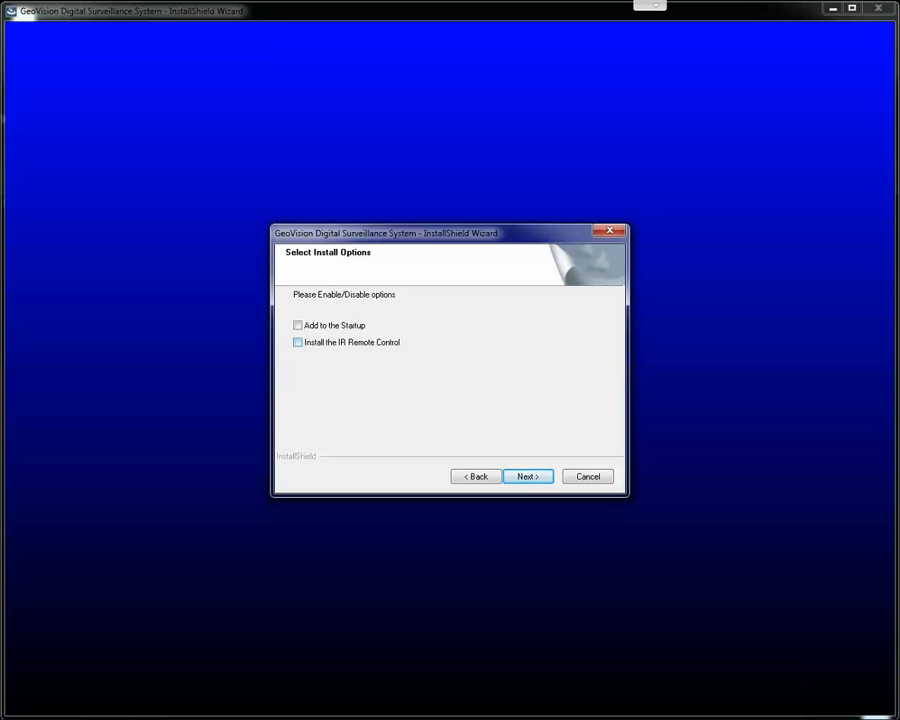
Go back to the install options and enable 'Add to the Startup'.
{"action": "left_click", "coordinate": [296, 342]}
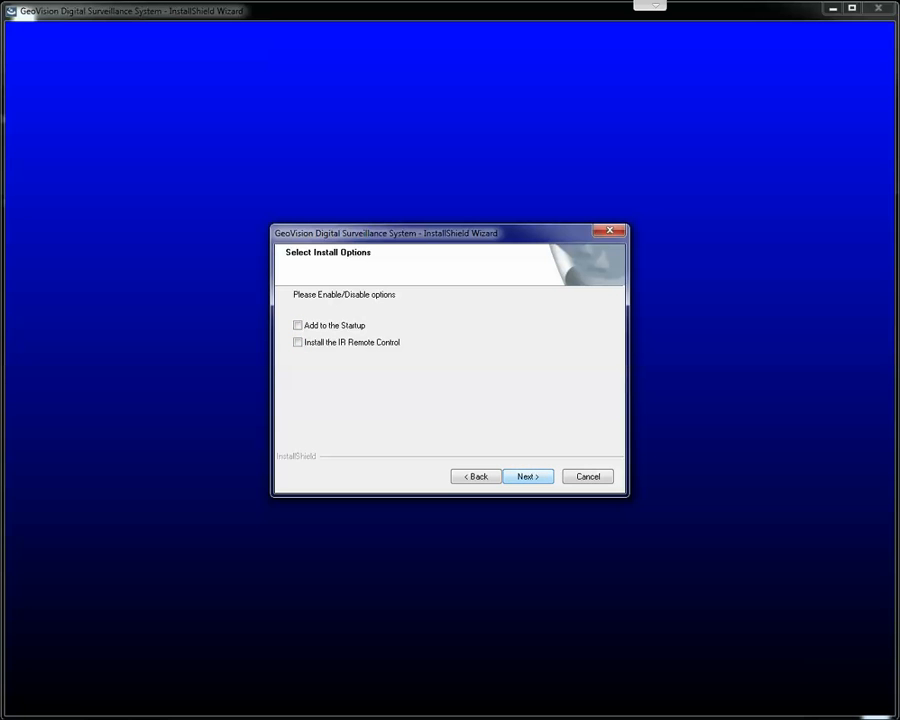
{"action": "left_click", "coordinate": [528, 476]}
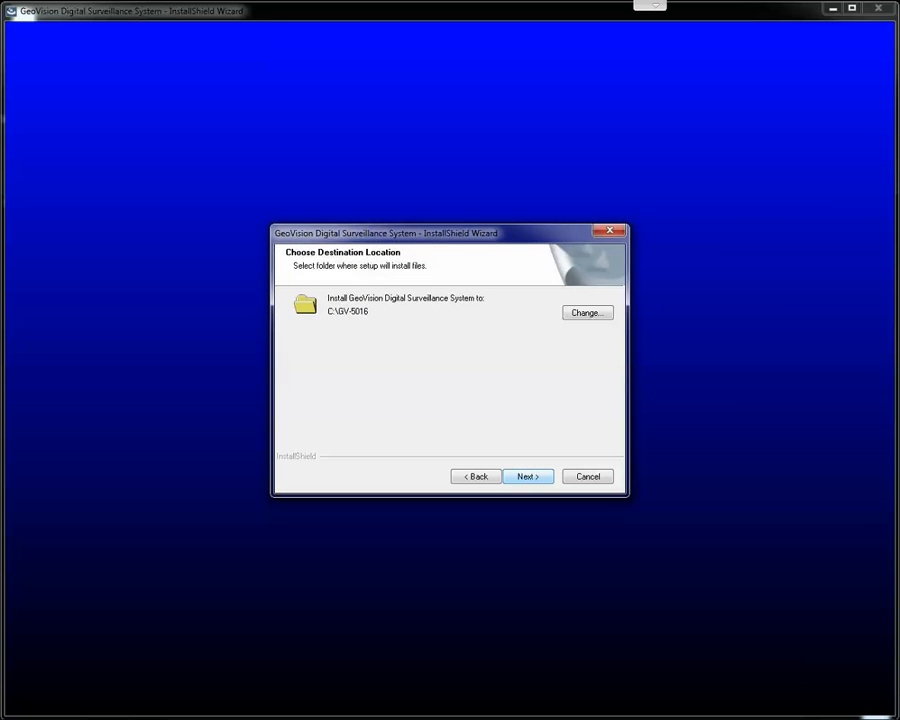
{"action": "left_click", "coordinate": [528, 476]}
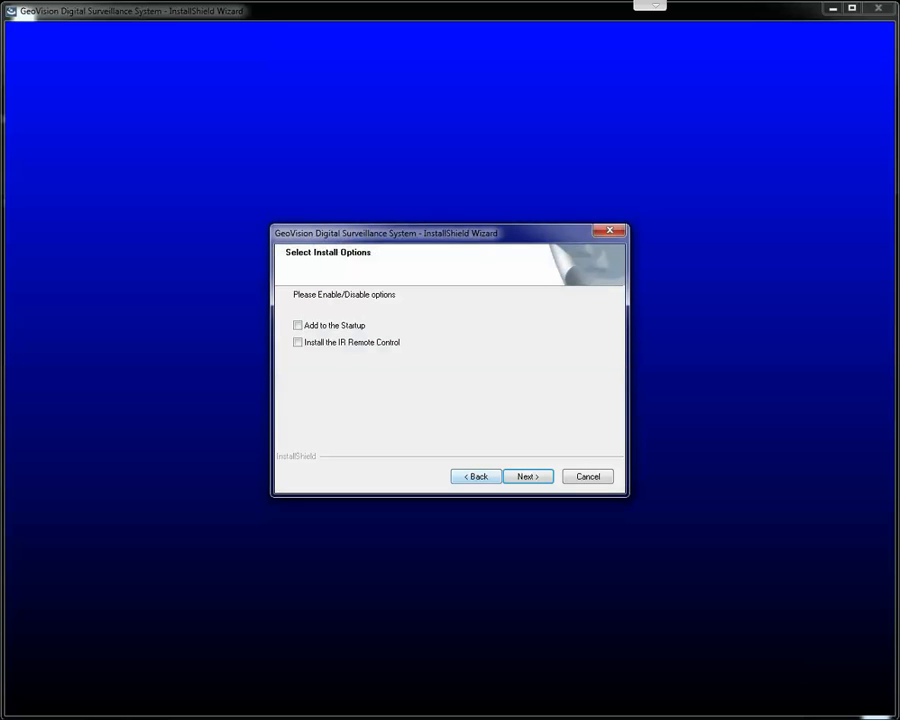
{"action": "left_click", "coordinate": [296, 324]}
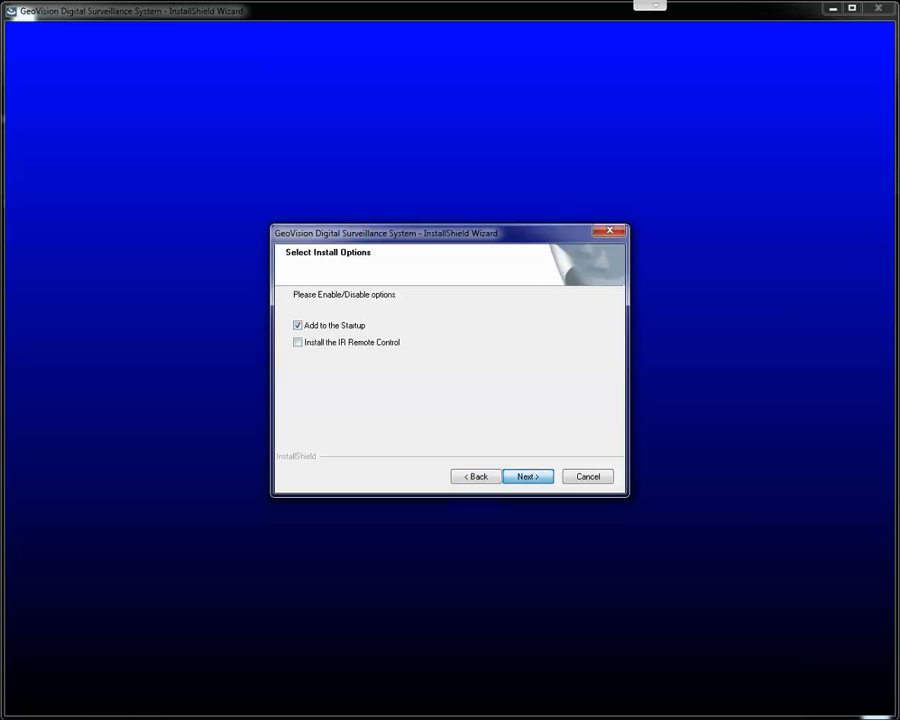
Keep destination C:\GV-5016 and the default program folder, then begin the installation.
{"action": "left_click", "coordinate": [528, 476]}
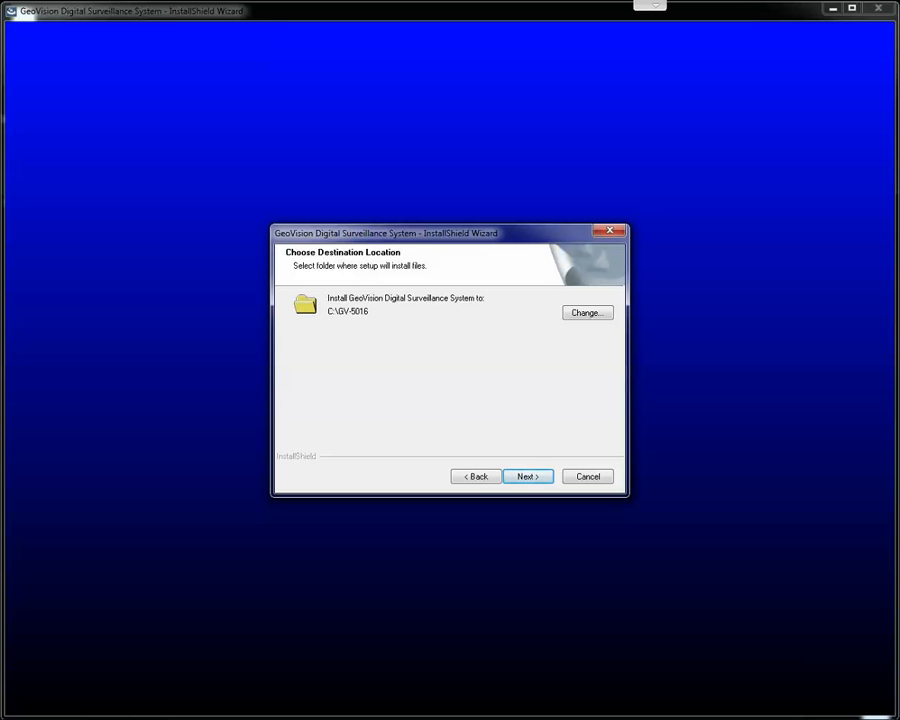
{"action": "left_click", "coordinate": [528, 476]}
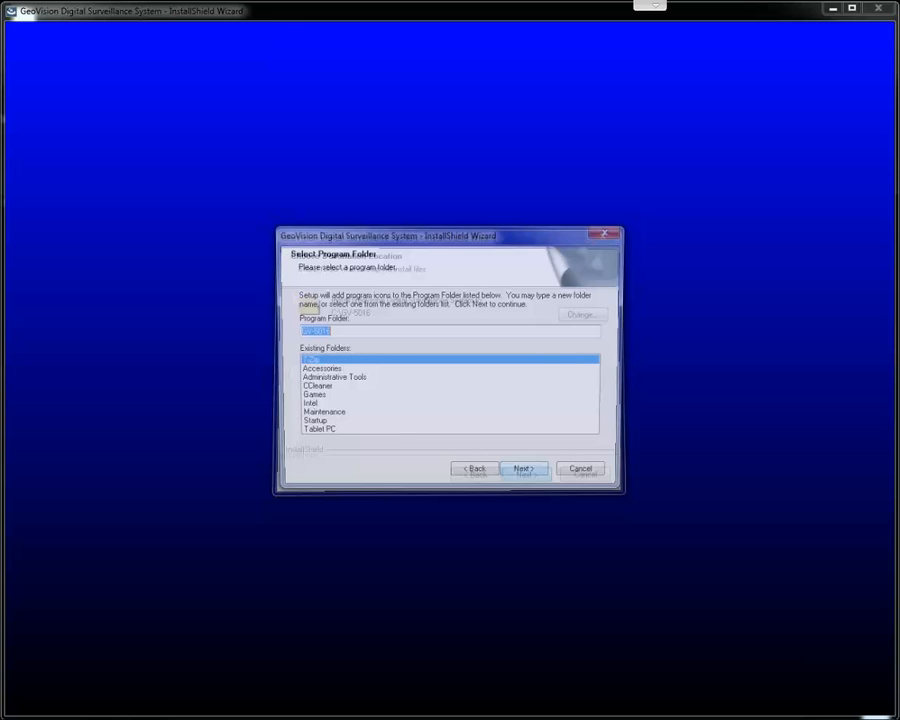
{"action": "left_click", "coordinate": [524, 468]}
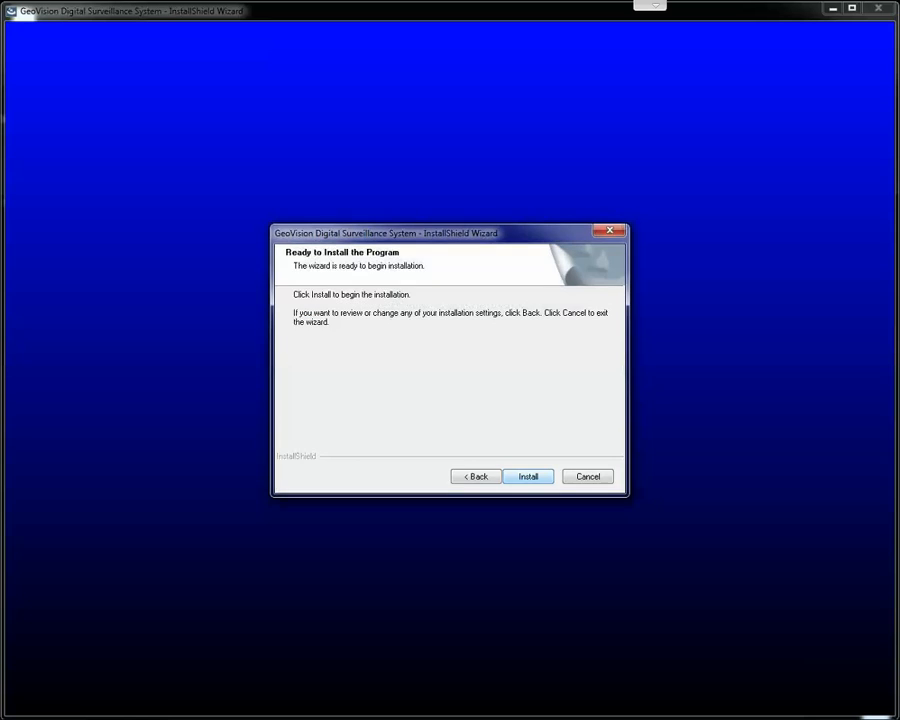
{"action": "left_click", "coordinate": [528, 476]}
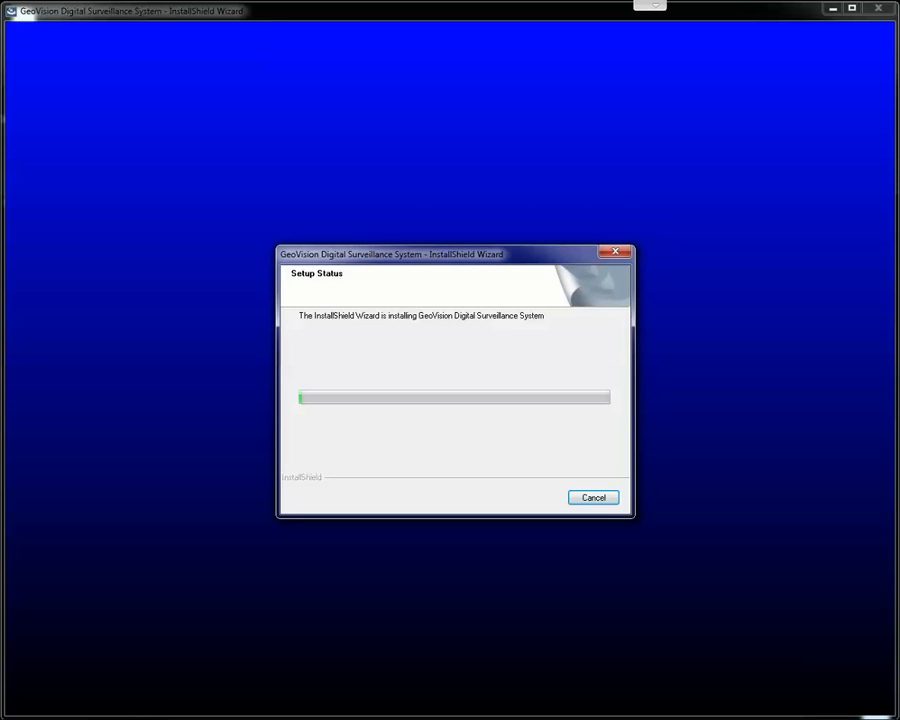